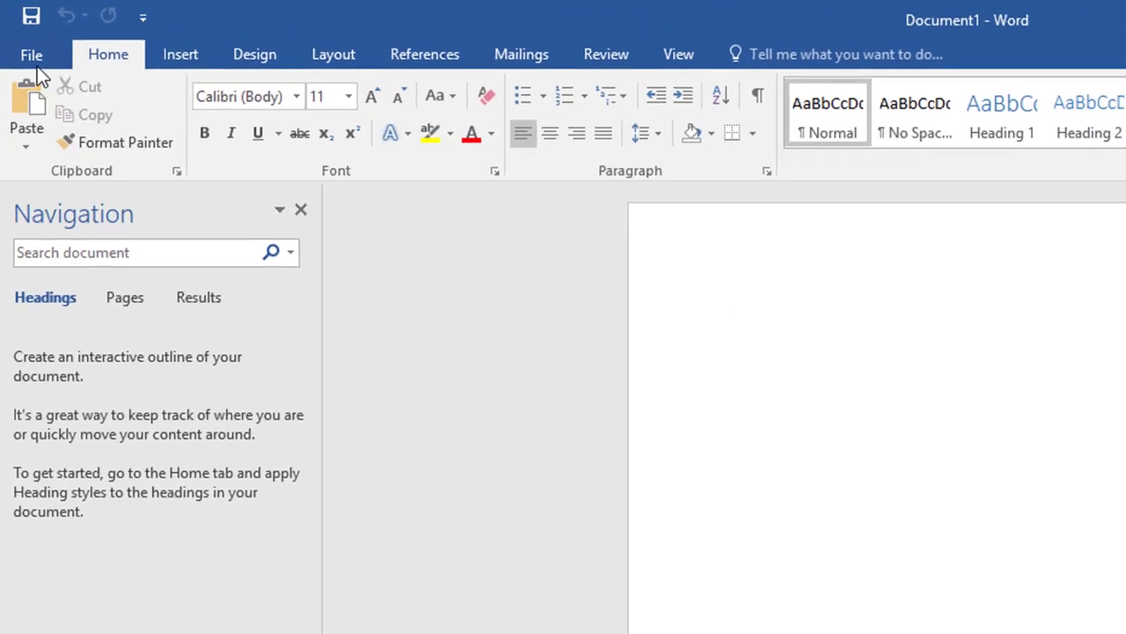
Open the JotForm PDF Document contract in Word via File > Open > Browse
left_click(32, 53)
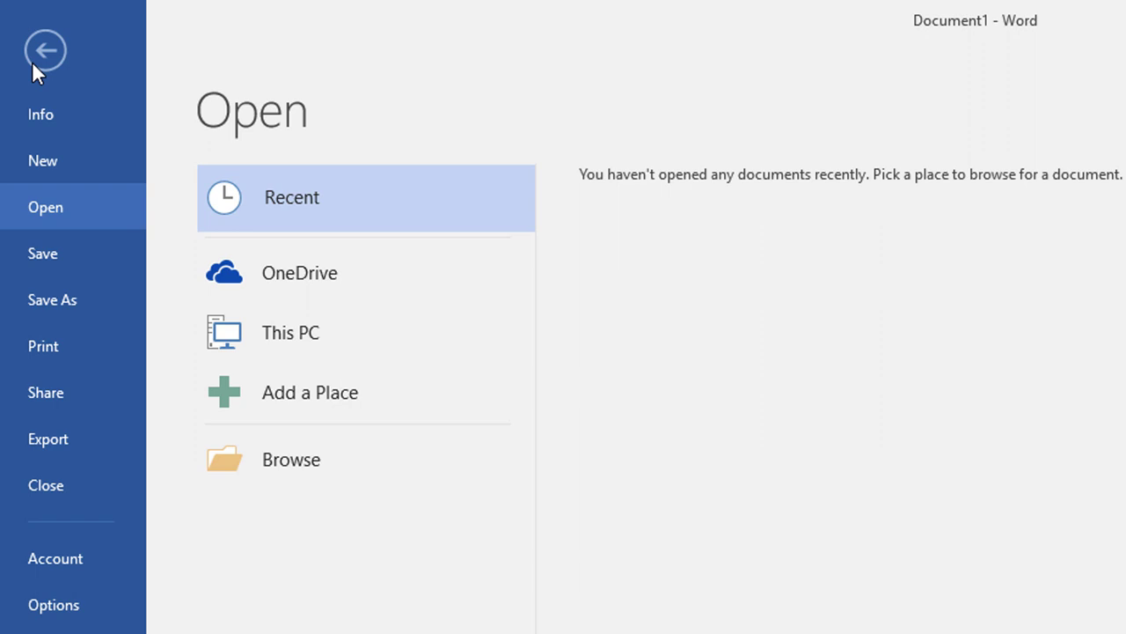
left_click(292, 458)
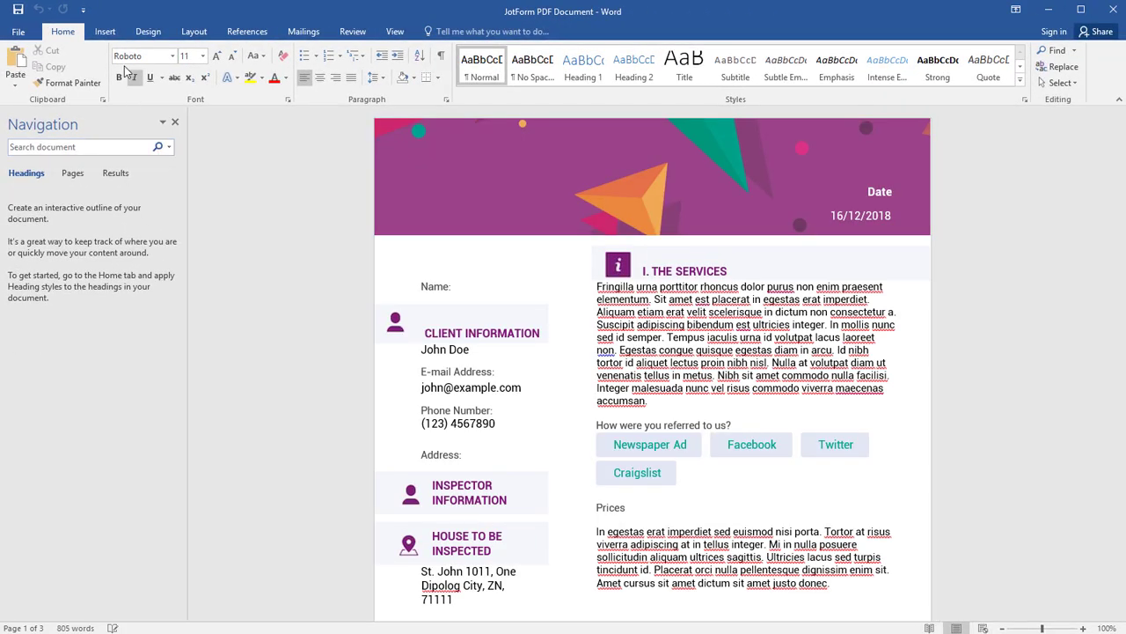
Insert the ACME logo picture with In Front of Text wrapping in the purple header, top-left
left_click(106, 32)
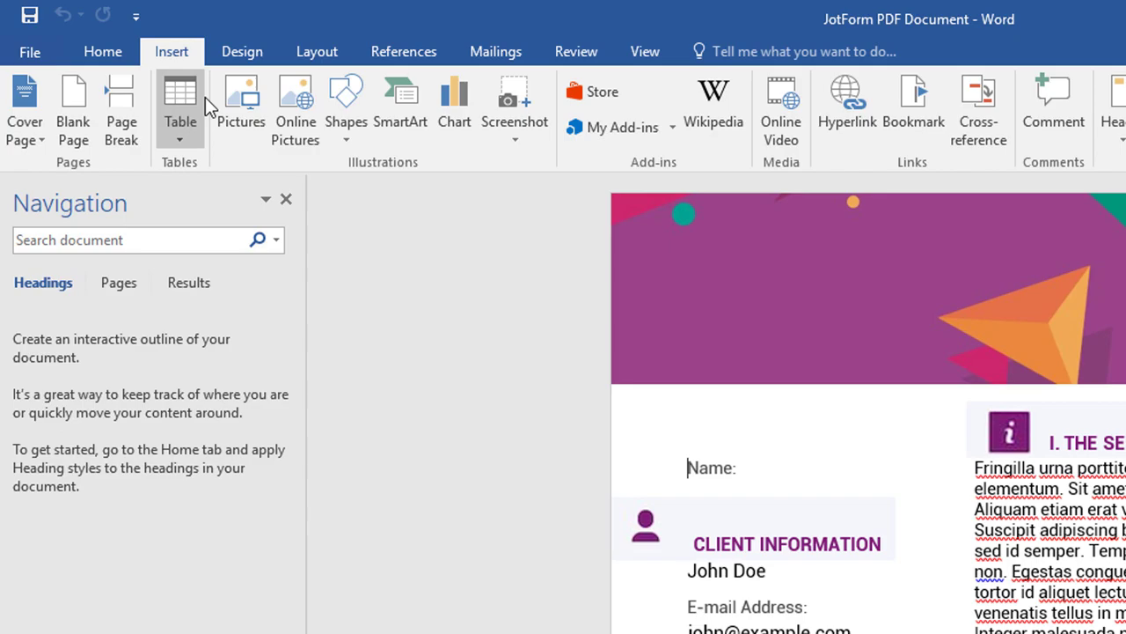
left_click(242, 106)
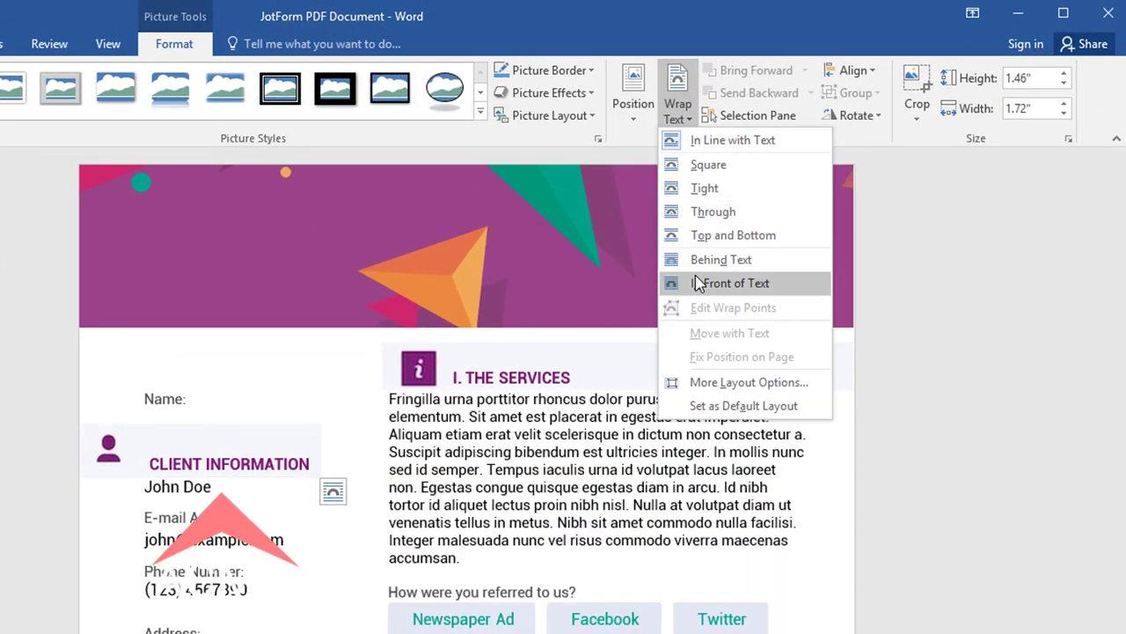
left_click(733, 282)
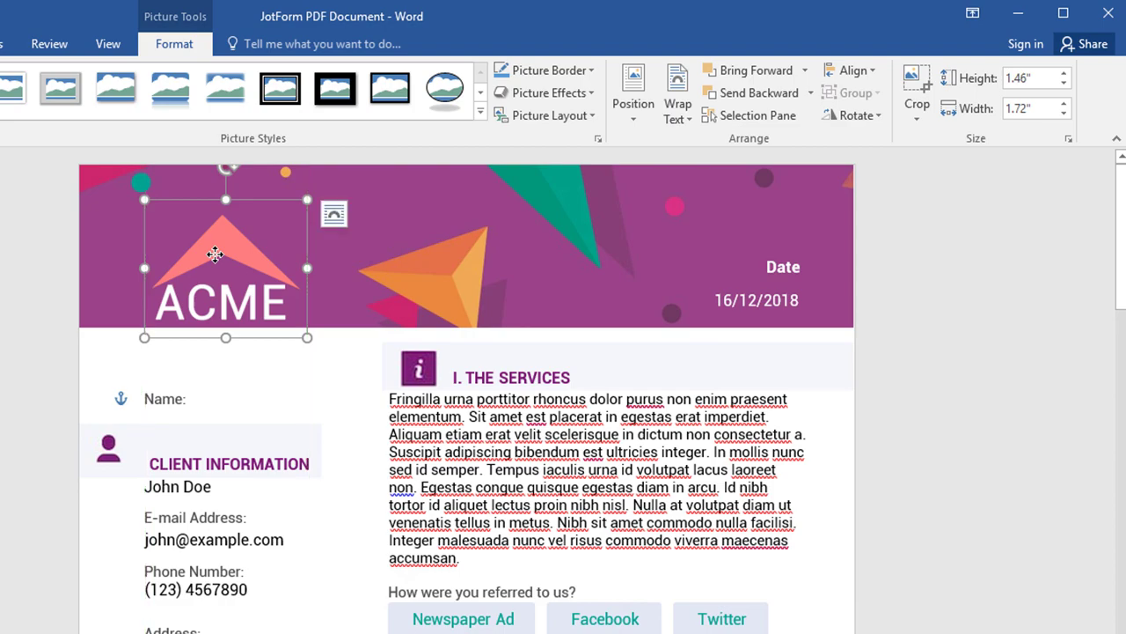
left_click(169, 50)
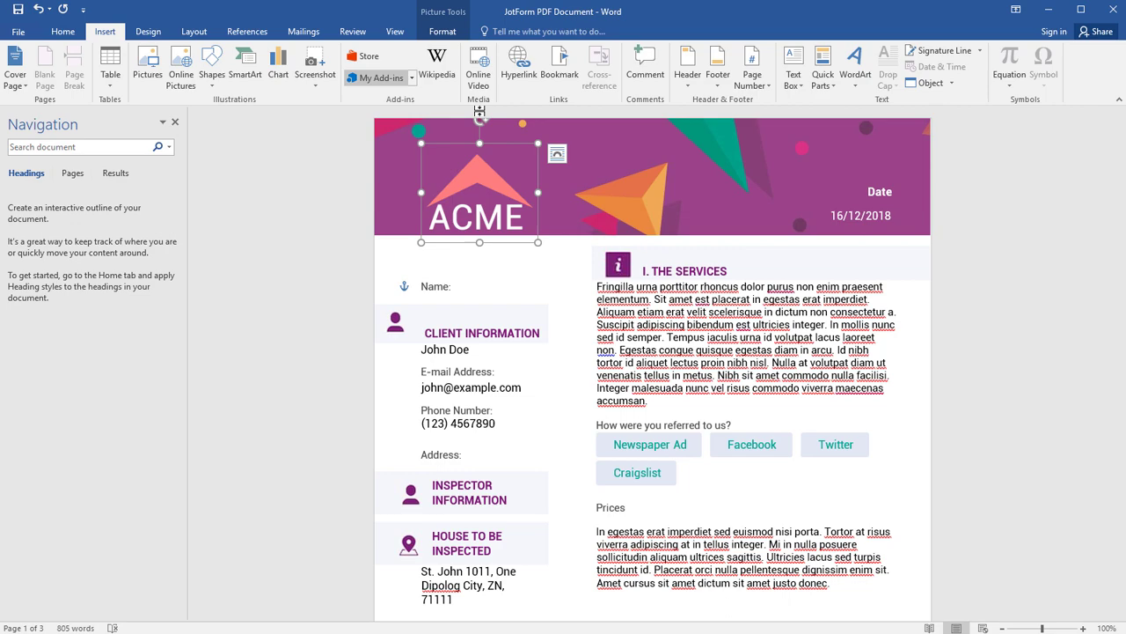
Add a simple text box reading HOME SERVICES CONTRACT floating over the header, right of the logo
left_click(791, 67)
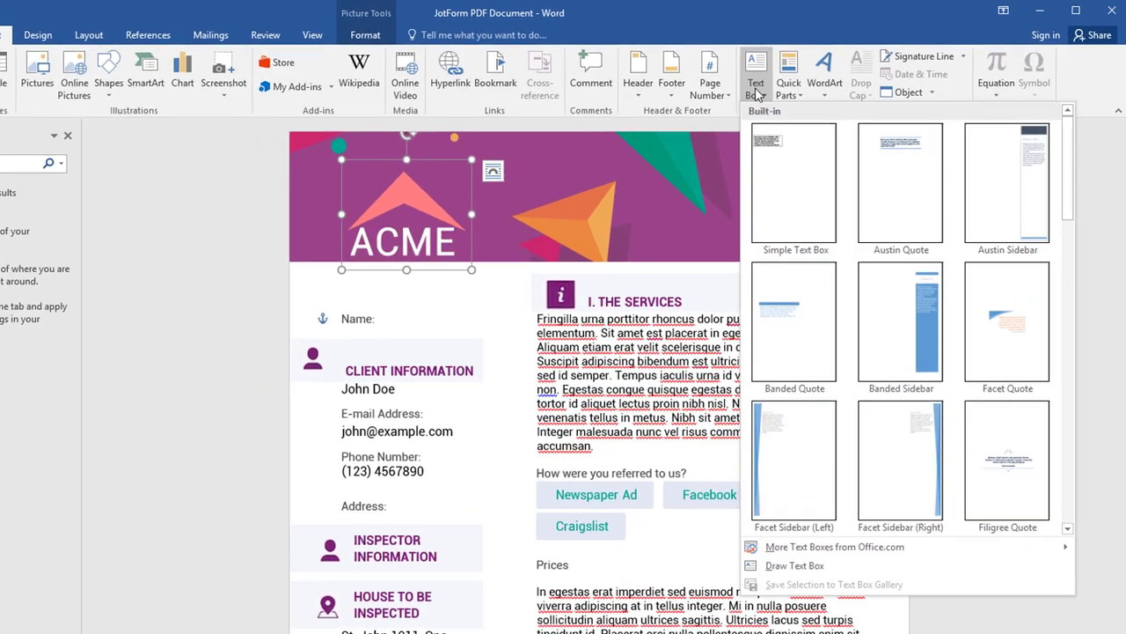
left_click(793, 185)
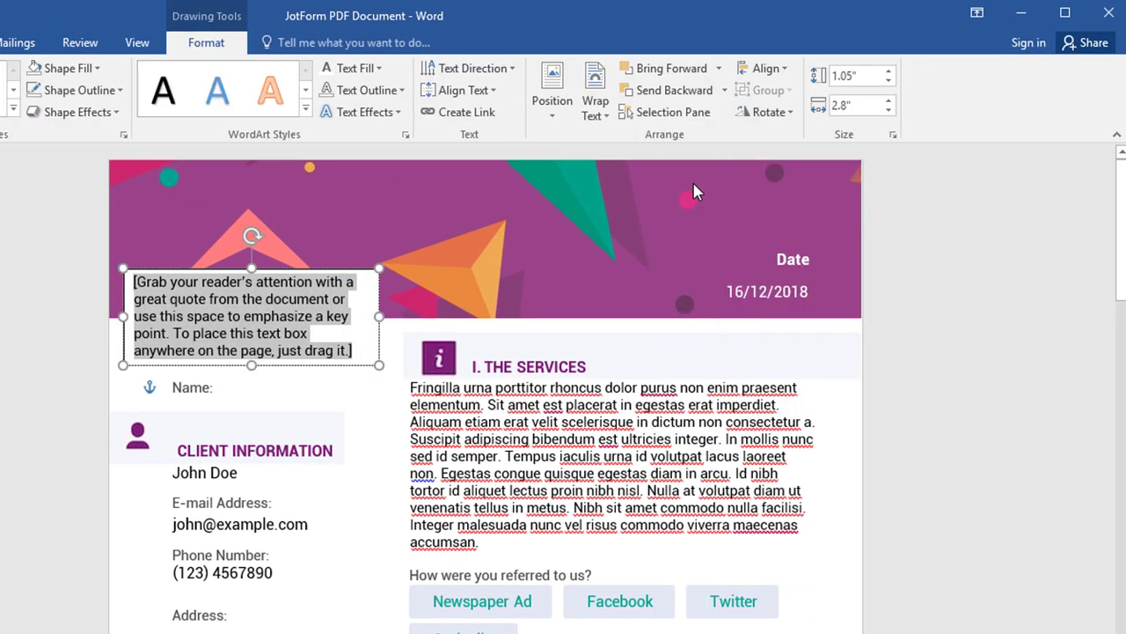
type("HOME SERVICES CONTRACT")
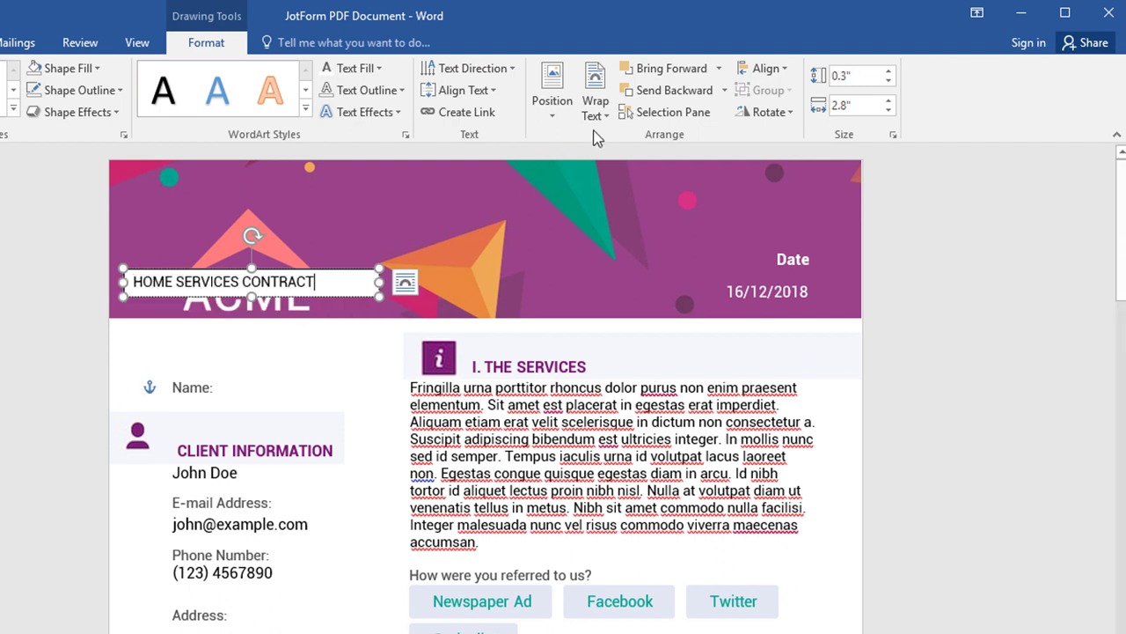
left_click(595, 92)
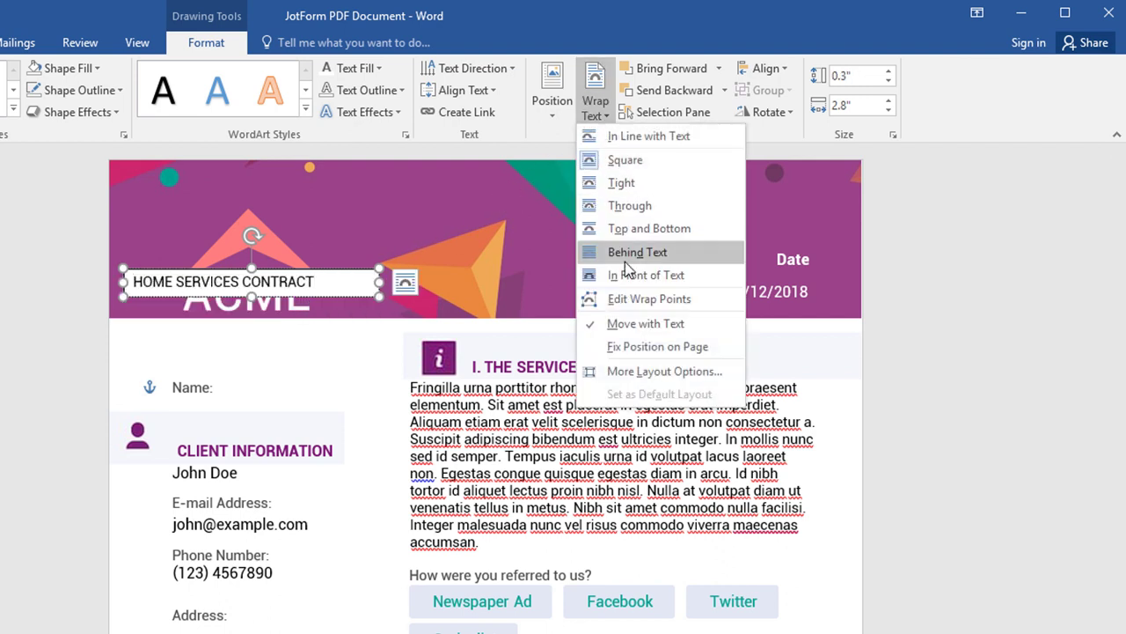
left_click(637, 252)
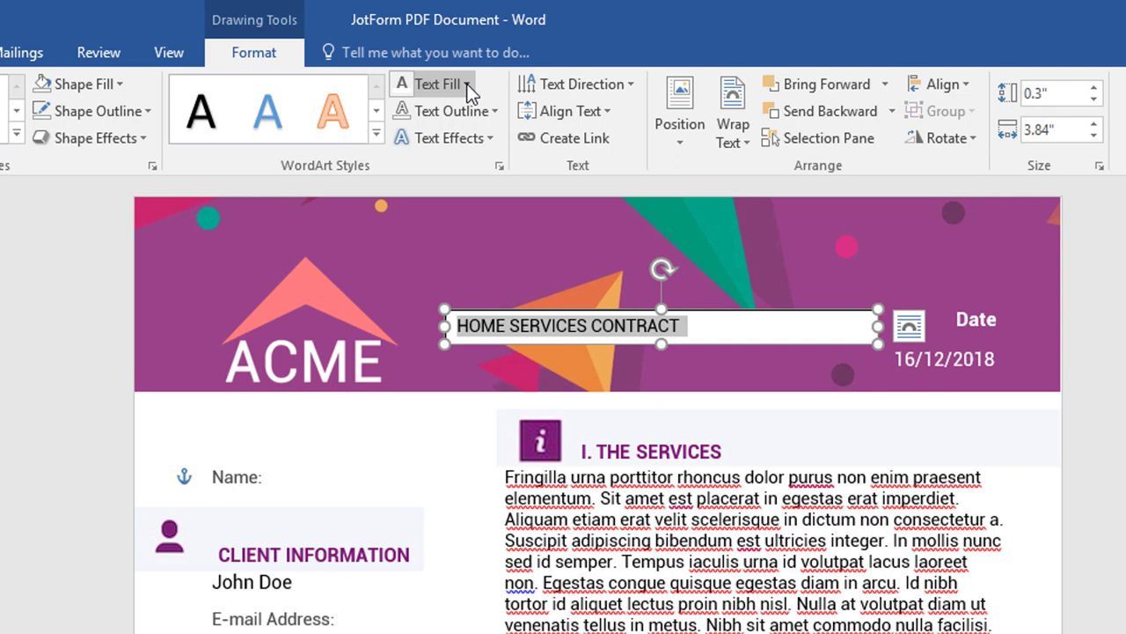
Set the title's Text Fill and Text Outline to light lettering over the purple header
left_click(431, 84)
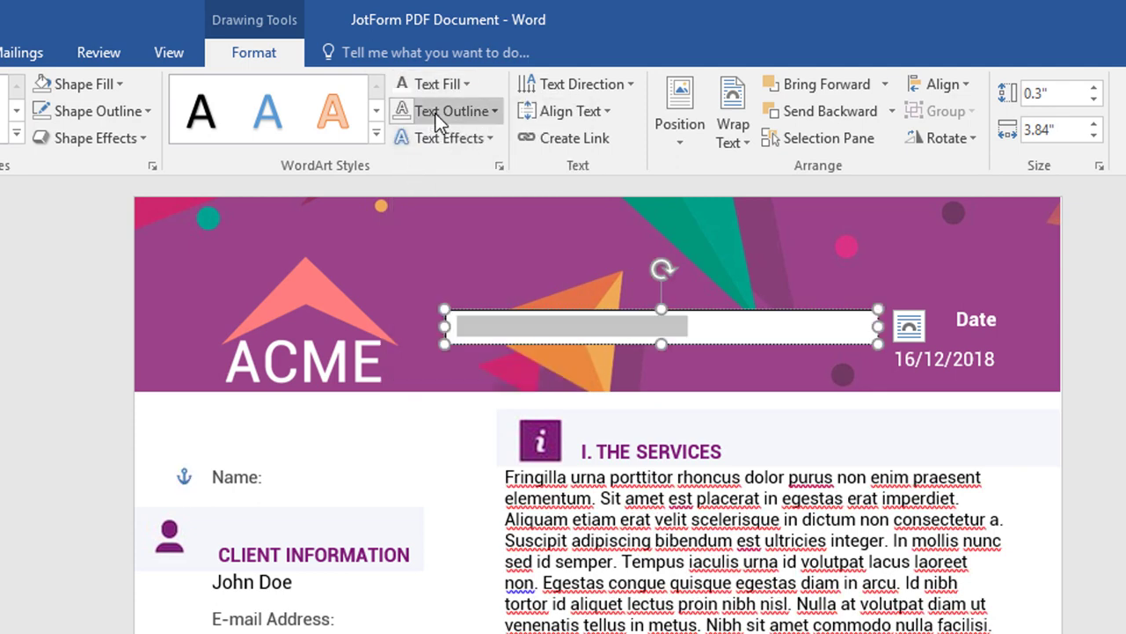
left_click(451, 109)
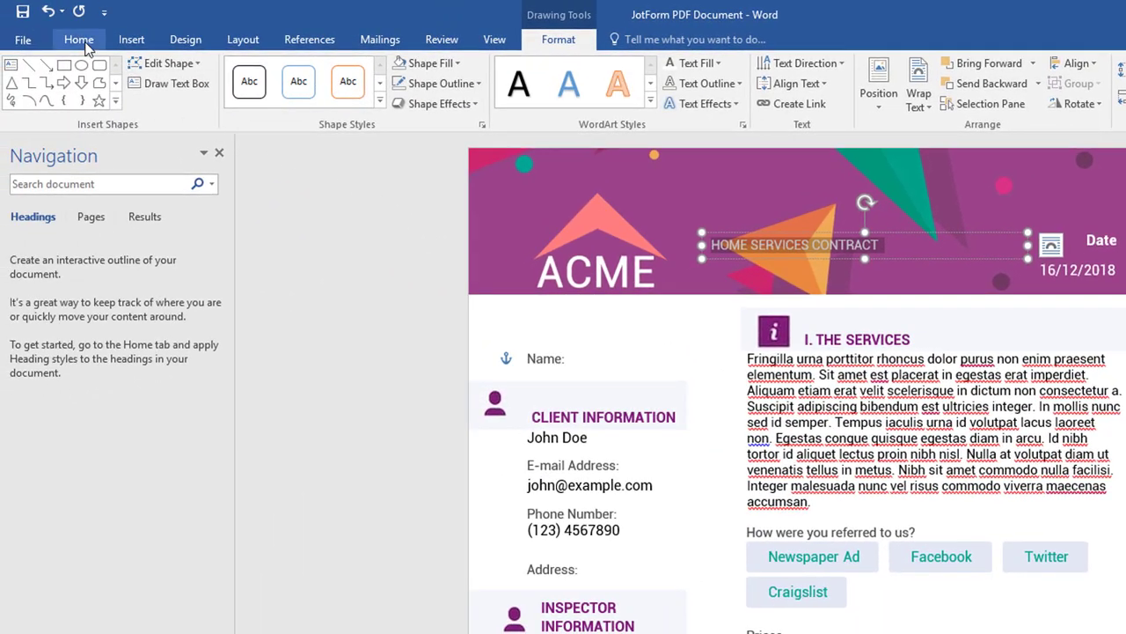
Give the HOME SERVICES CONTRACT title a much larger font size from the Home tab
left_click(78, 38)
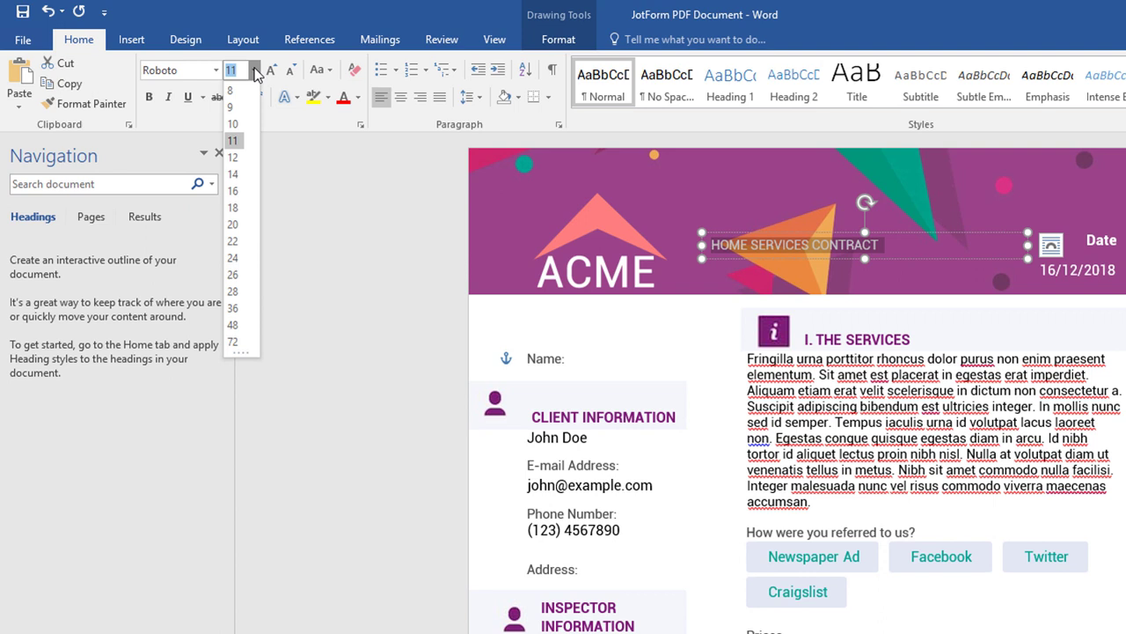
left_click(232, 226)
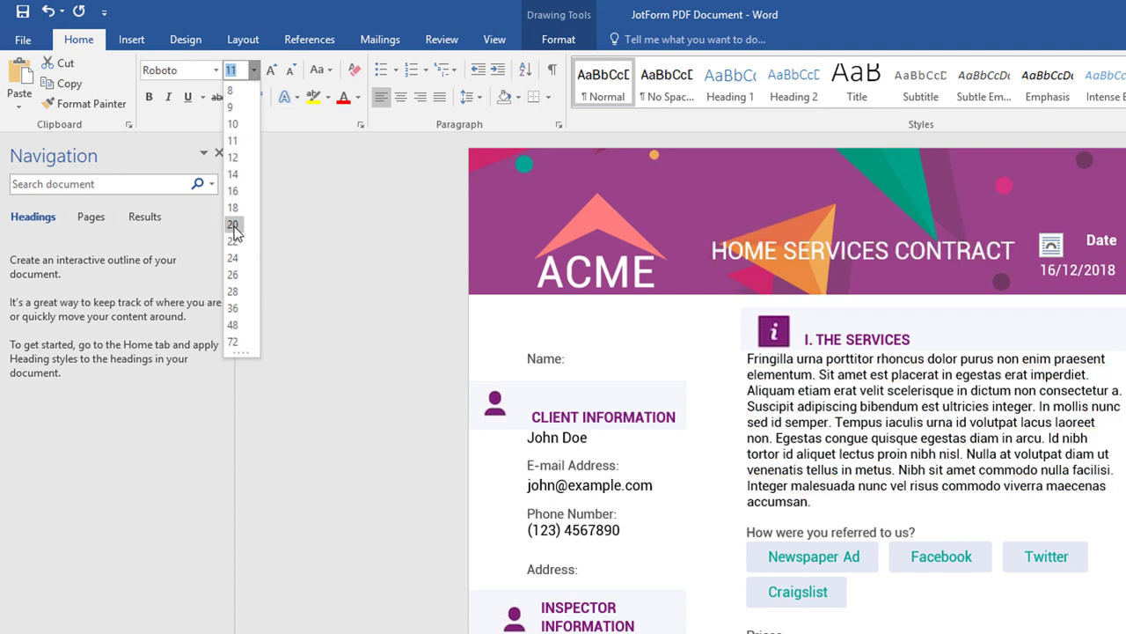
left_click(232, 223)
type("Mr. ")
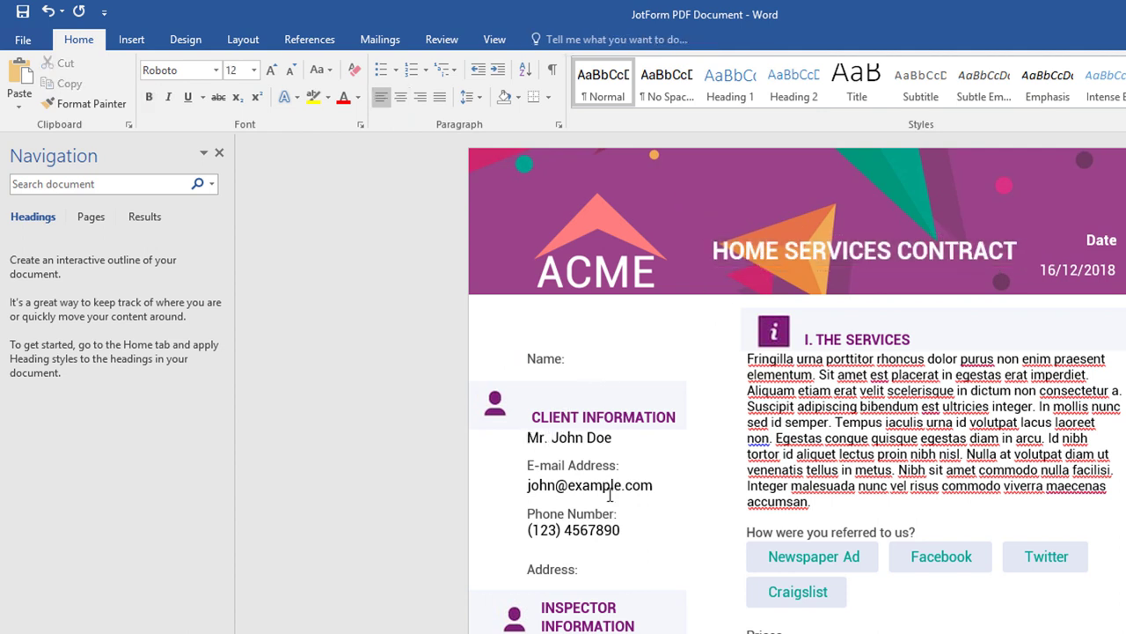
Leave the contract body and show the Backstage Info page for the document
left_click(811, 556)
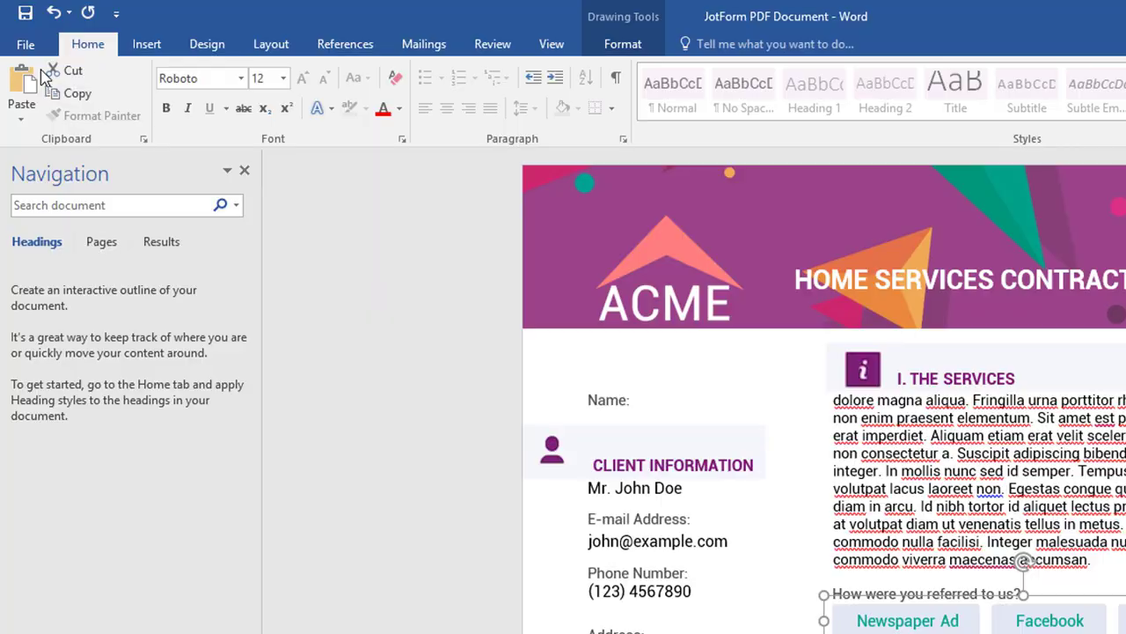
left_click(25, 44)
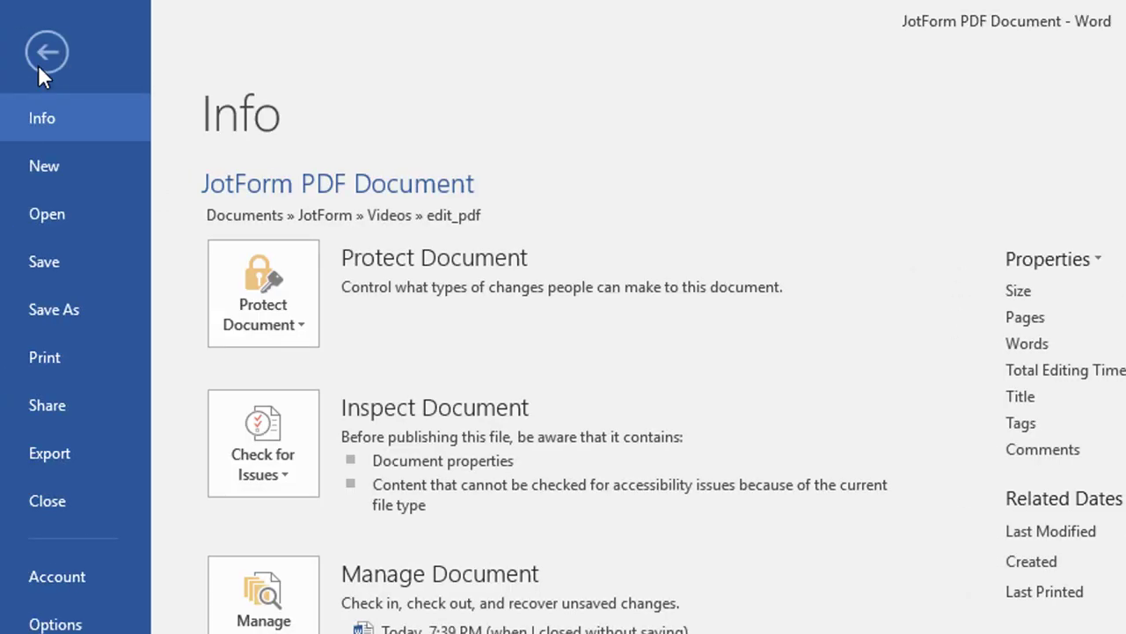
Publish the contract as PDF 'JotForm PDF Document_edited' in the edit_pdf folder via Create PDF/XPS
left_click(49, 453)
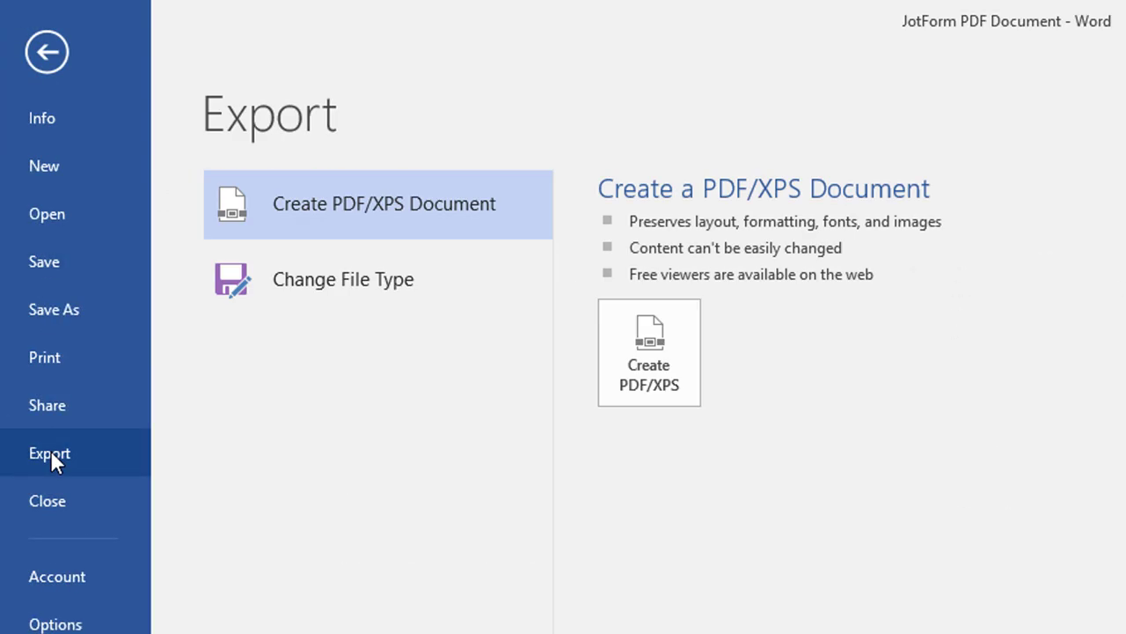
left_click(648, 352)
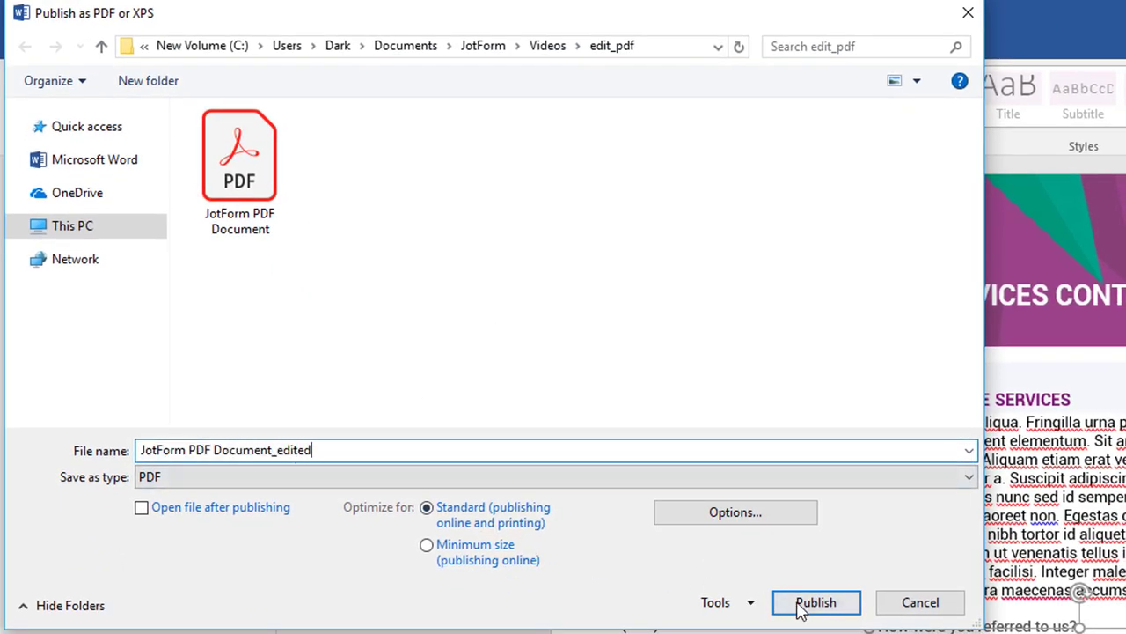
left_click(815, 602)
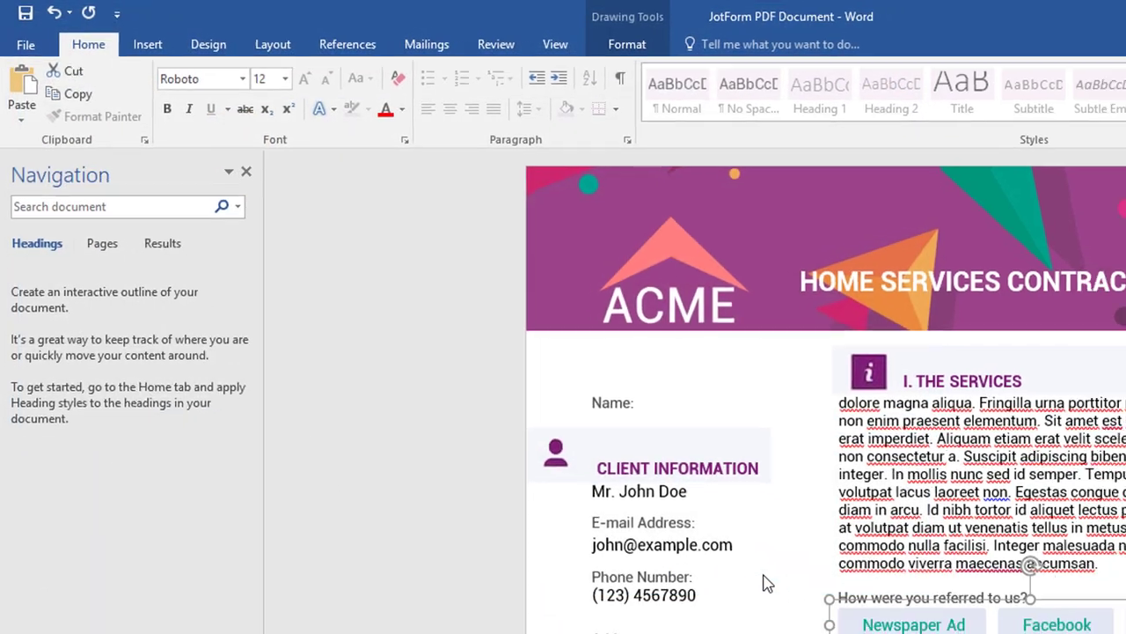